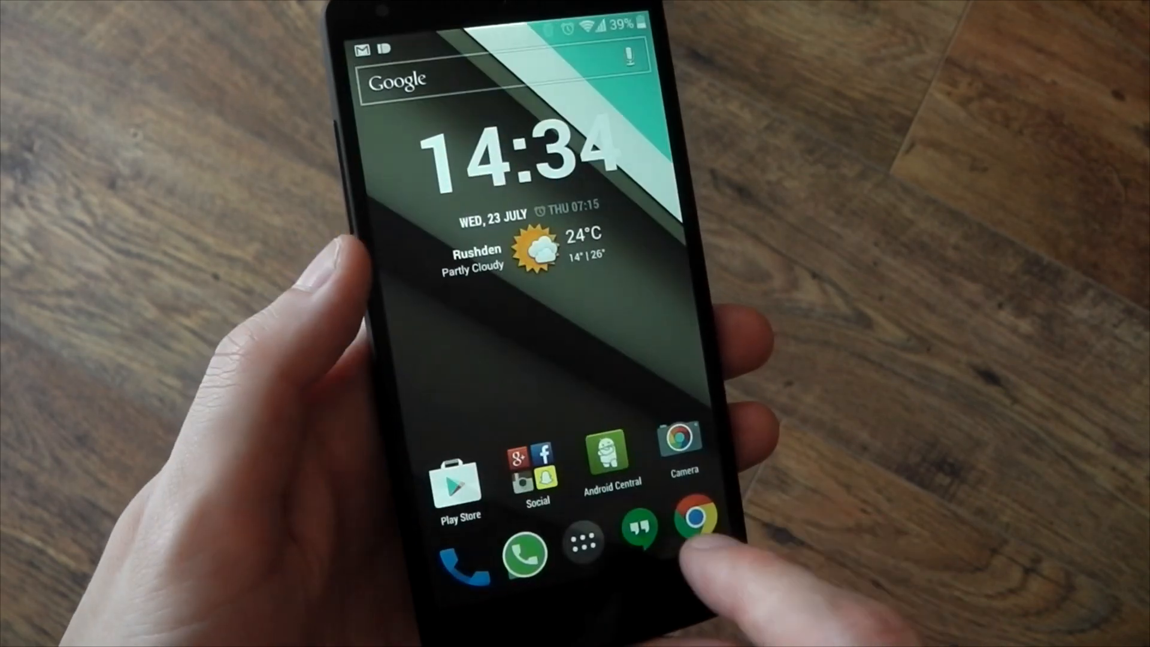
Choose a numeric value from a blur option's radio list, then return to the home screen.
click(610, 453)
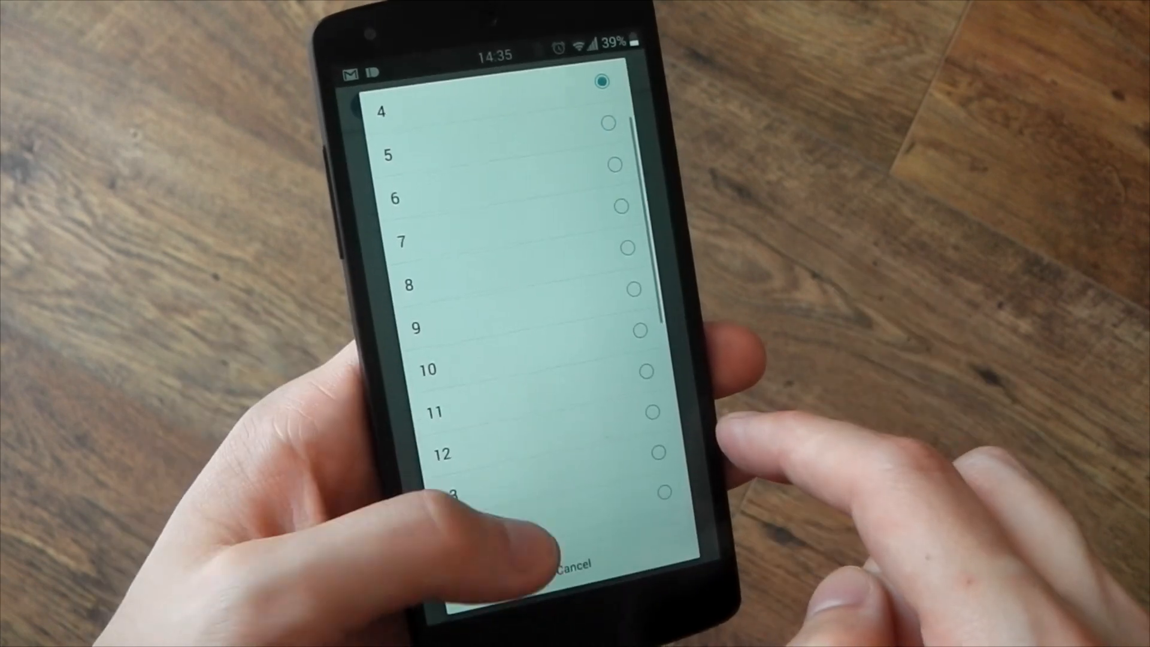
scroll(down, 3)
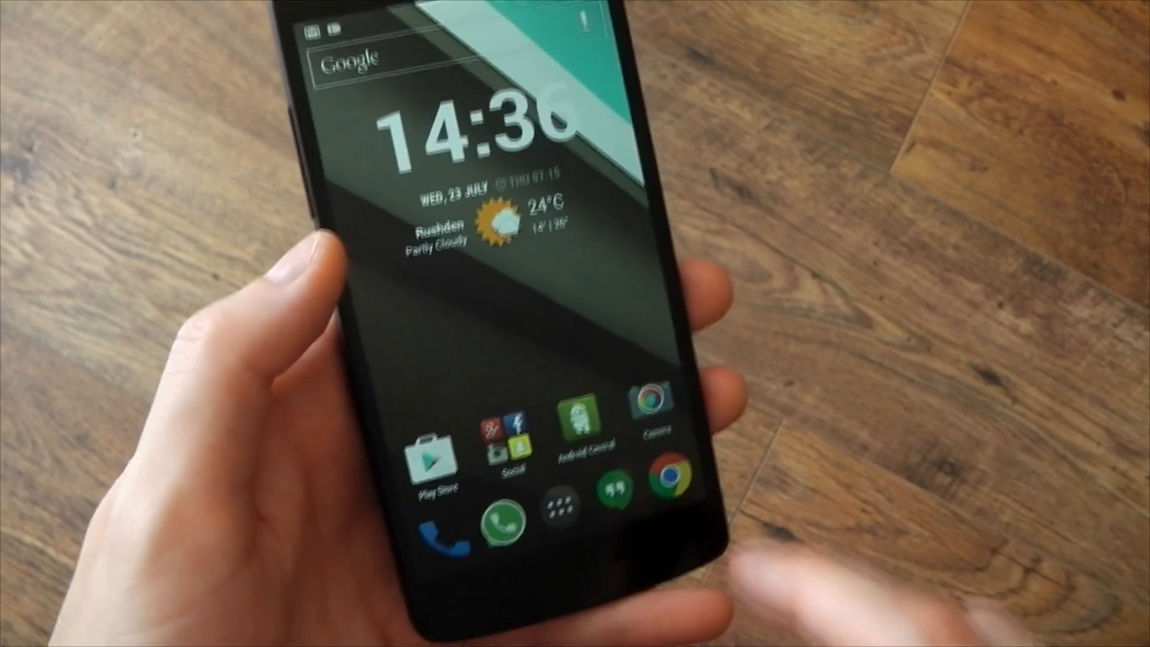
Launch XBlast Tools from the app drawer.
click(561, 506)
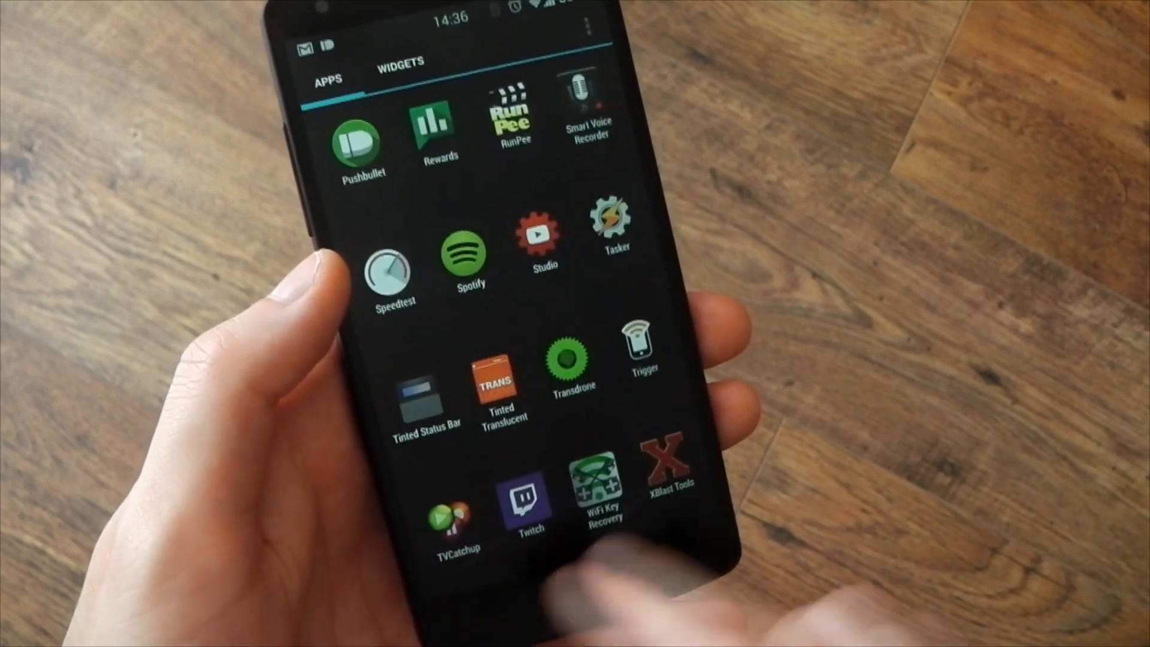
click(657, 469)
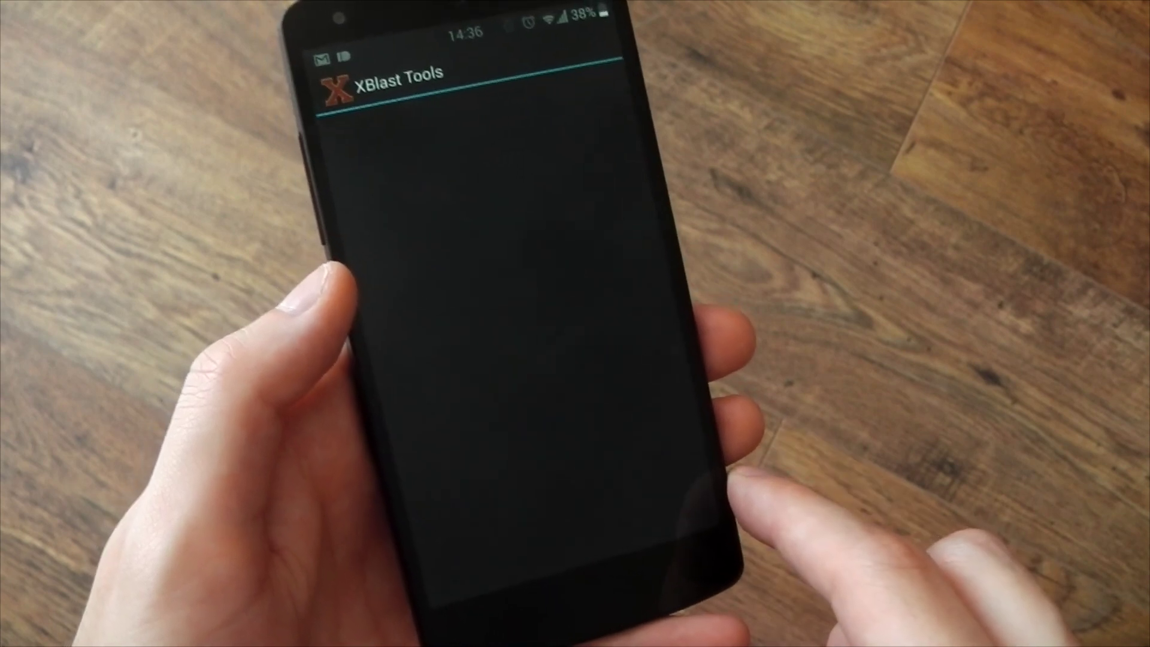